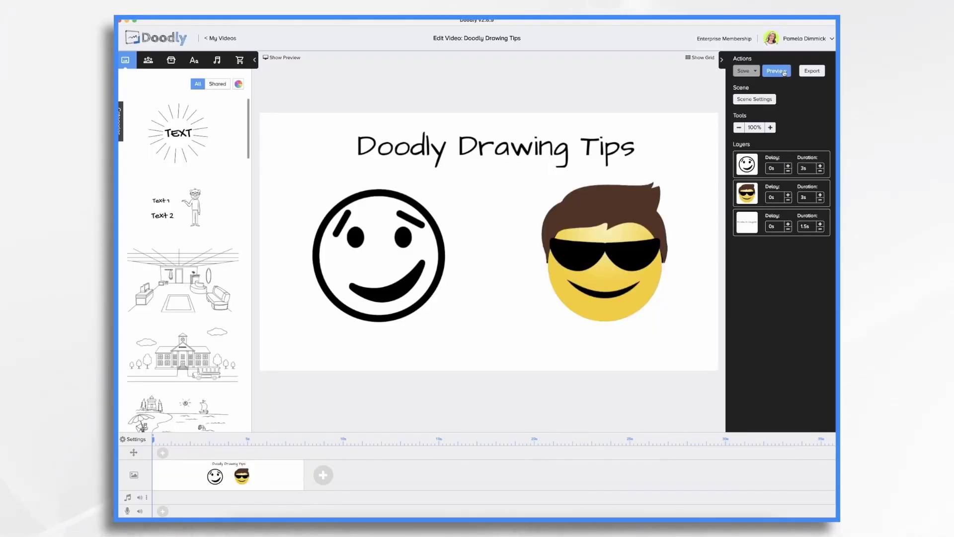
- Preview the scene, then trace the smiley's outline and right eyebrow as Path 1 and right eye as Path 2
click(776, 71)
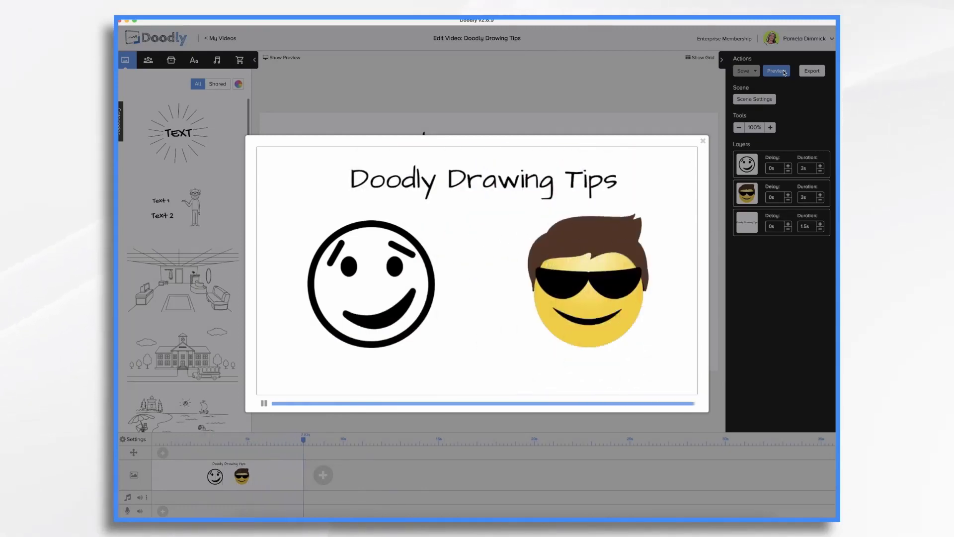
click(702, 141)
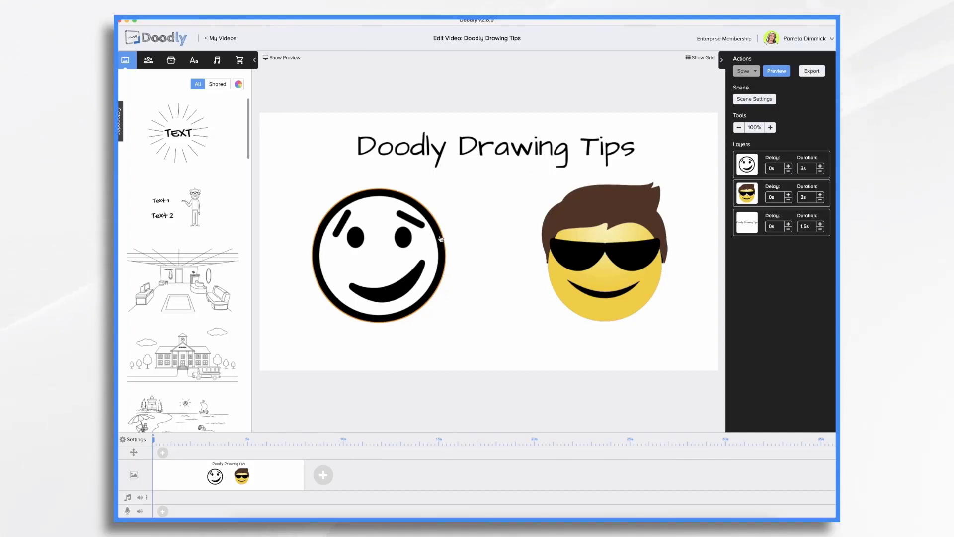
click(377, 252)
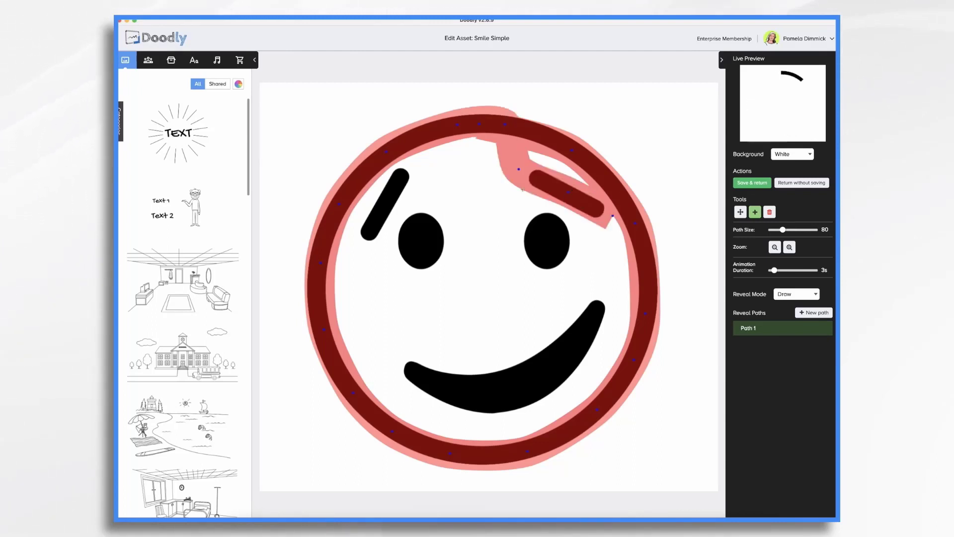
click(813, 312)
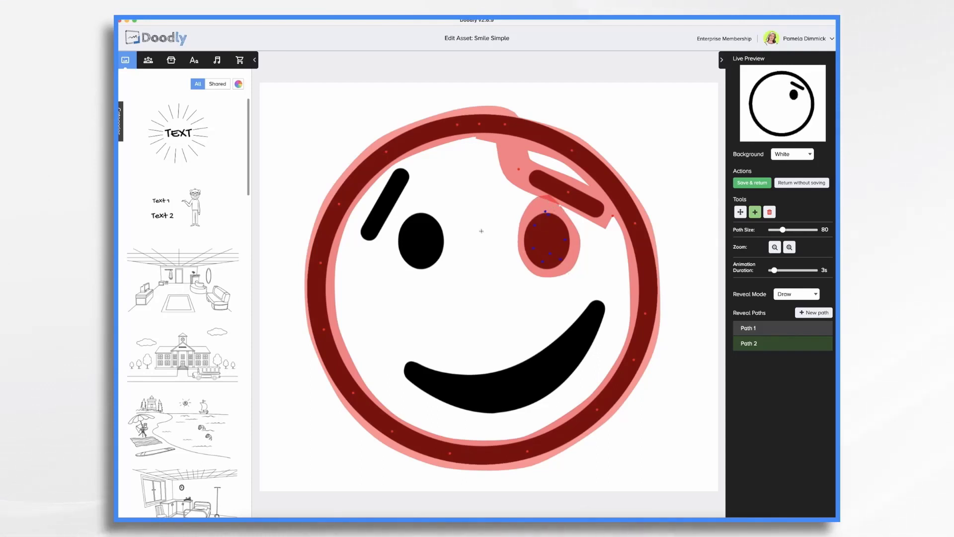
- Trace the left eye and eyebrow as Path 3 and the mouth as Path 4
click(813, 312)
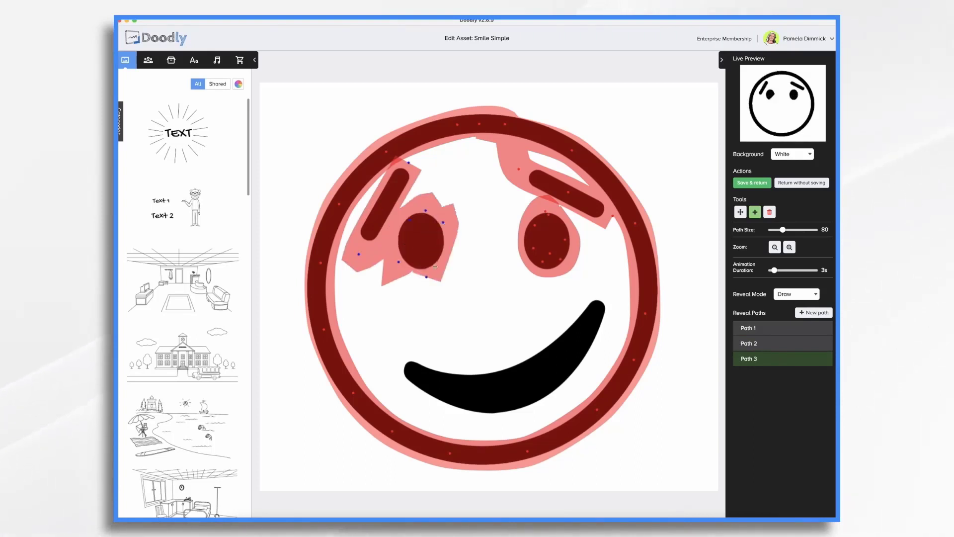
click(814, 312)
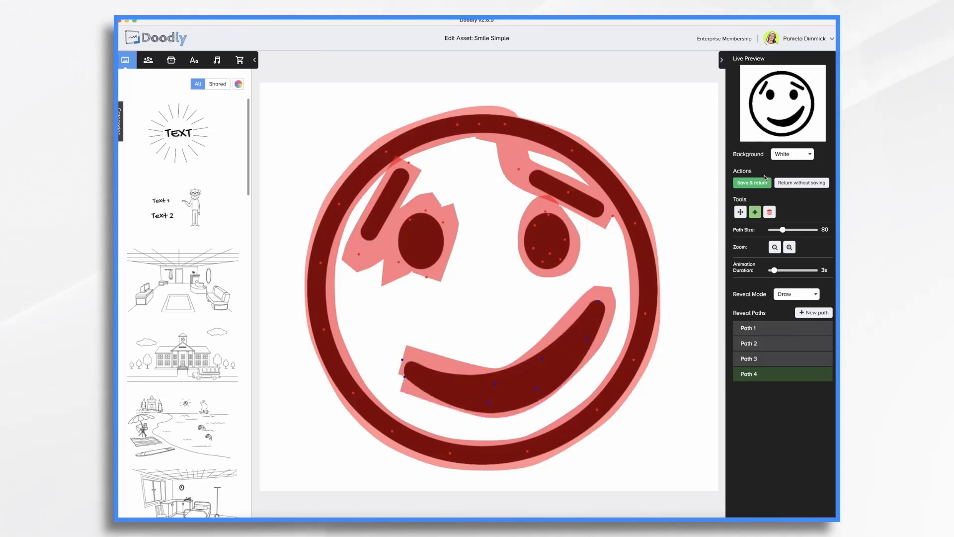
- Save the smiley's reveal paths back to the scene and preview its new drawing order
click(751, 183)
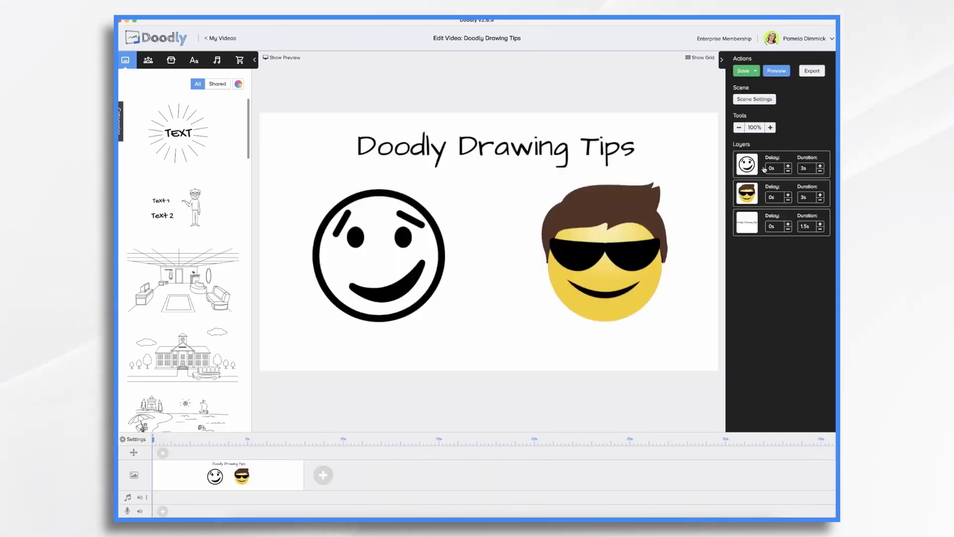
click(775, 71)
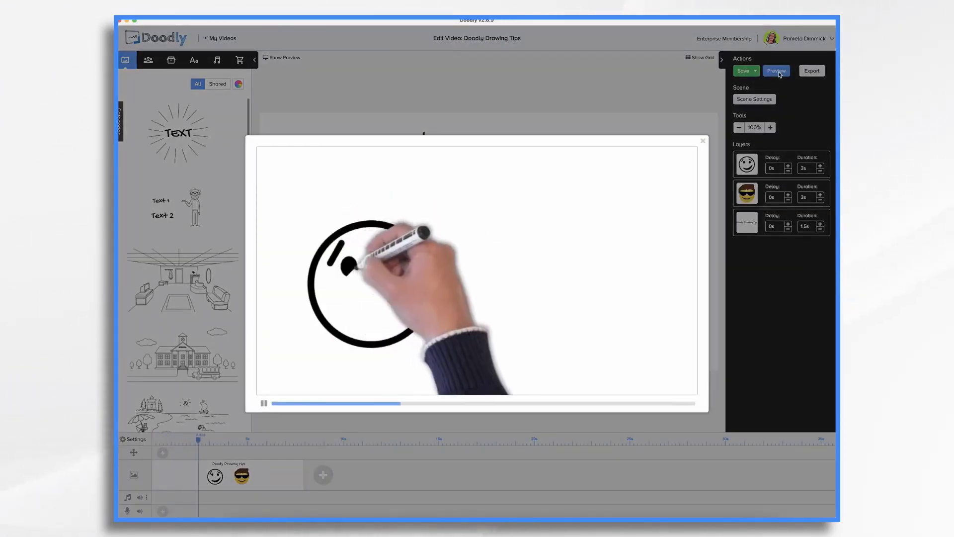
click(701, 140)
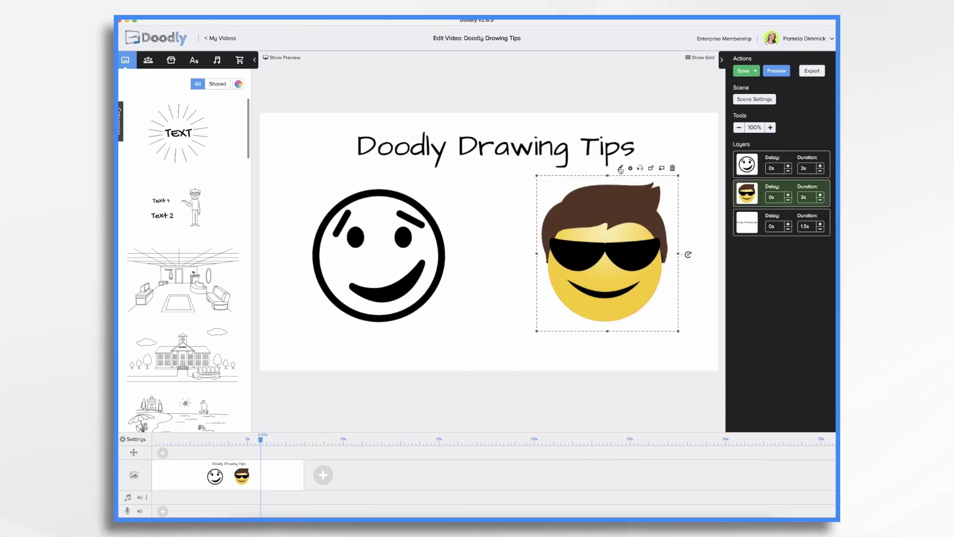
mouse_move(620, 168)
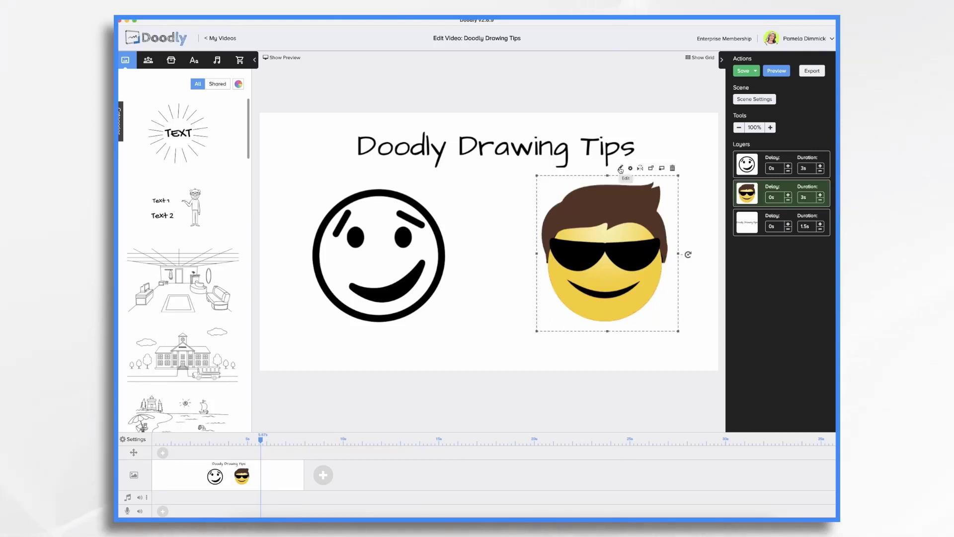
- Open the sunglasses emoji and trace Path 1 along the chin at Path Size 23
click(620, 168)
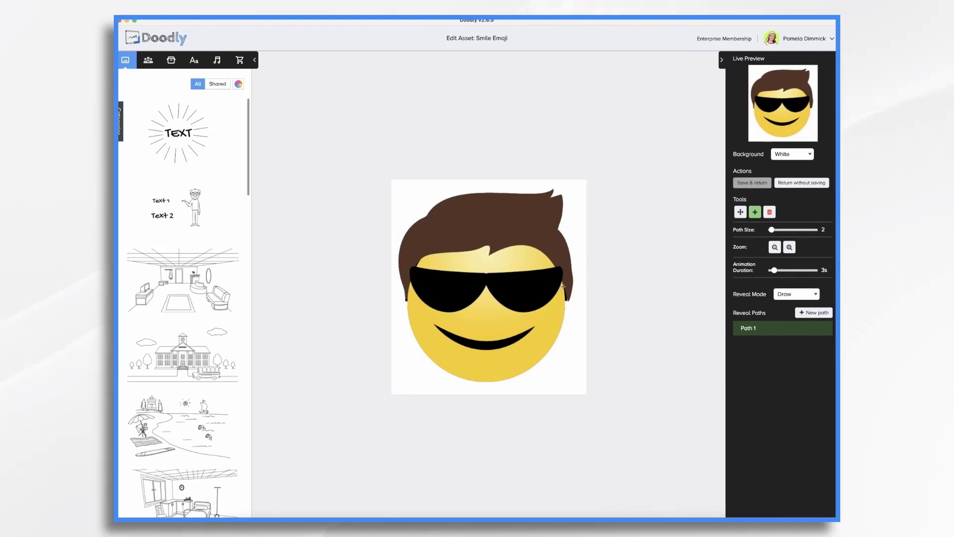
click(752, 182)
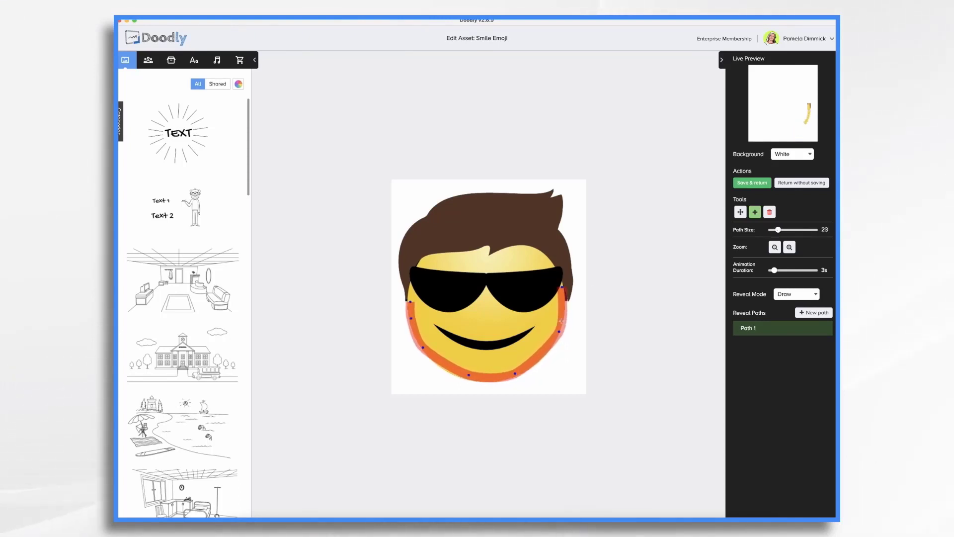
- Continue Path 1 up both face sides, checking the enlarged live preview twice
click(789, 247)
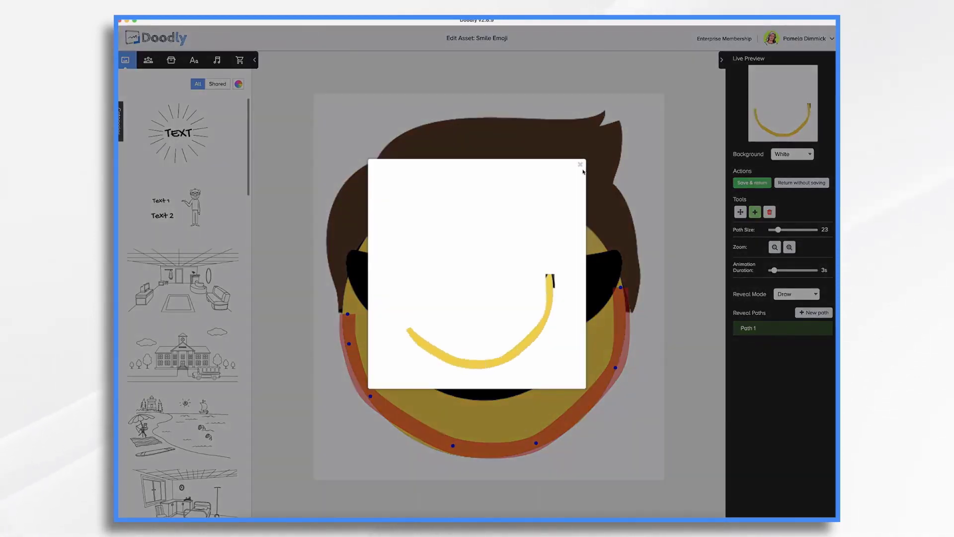
click(579, 165)
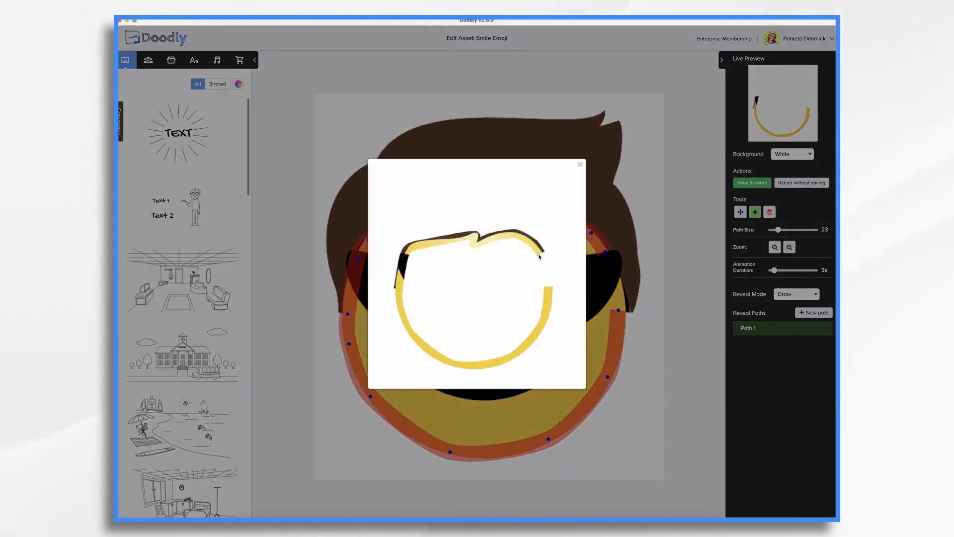
mouse_move(409, 262)
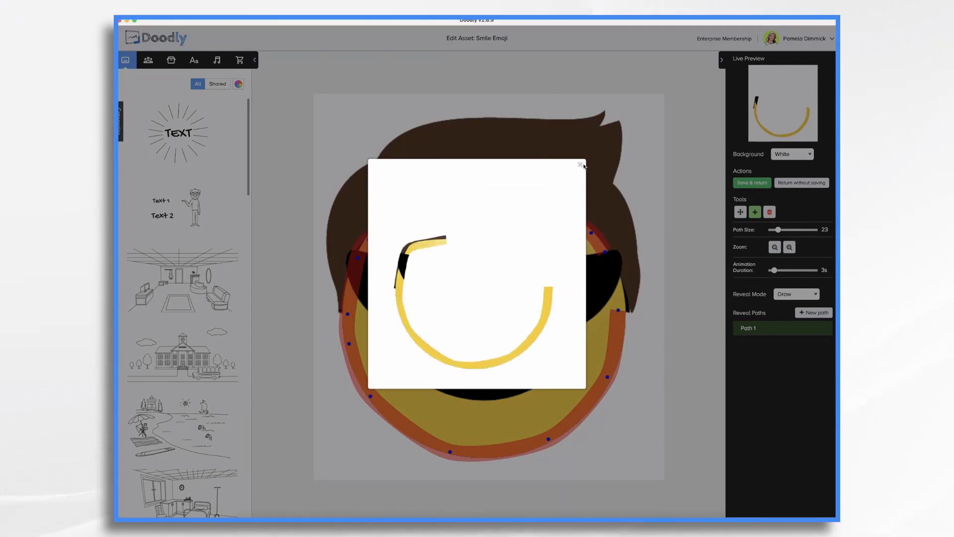
click(578, 165)
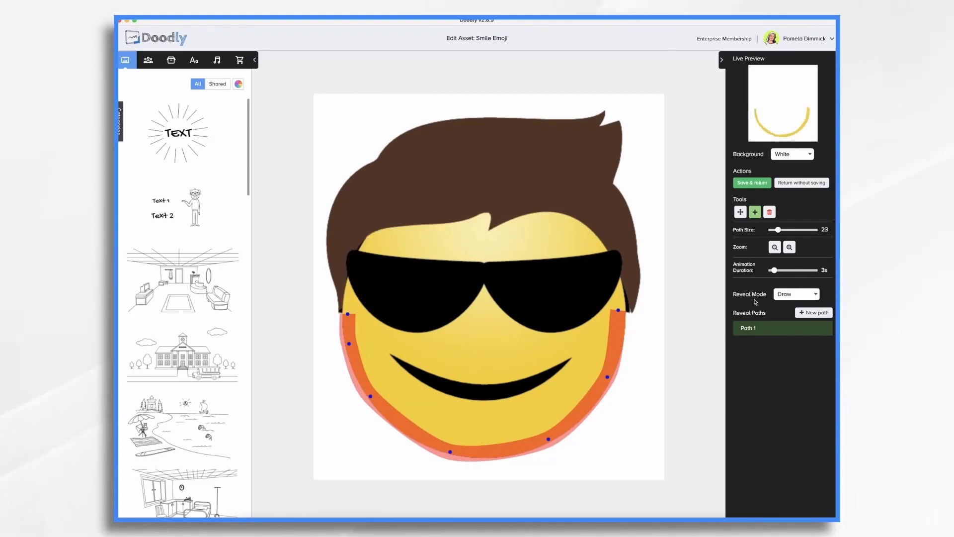
mouse_move(817, 314)
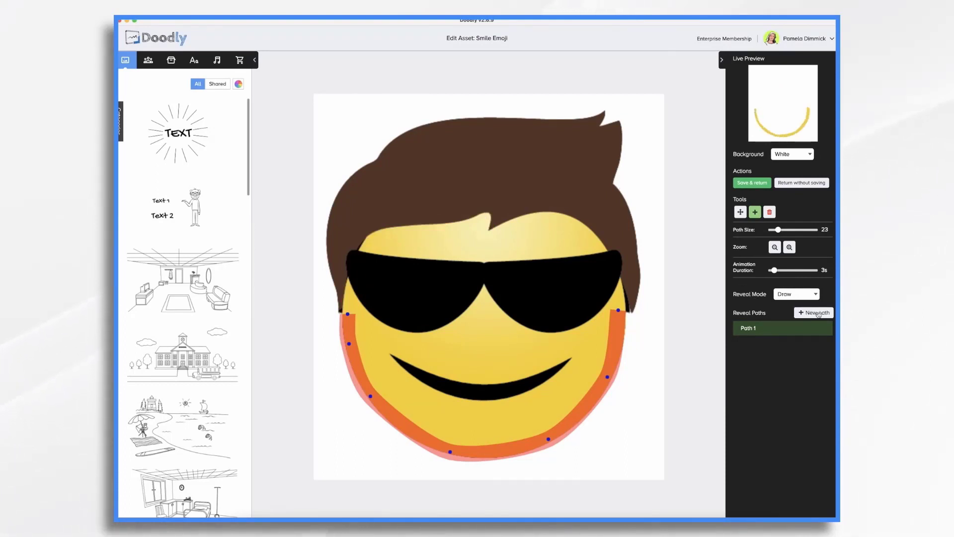
- Trace Path 2 along the inner lower face edge and check the enlarged preview
click(814, 312)
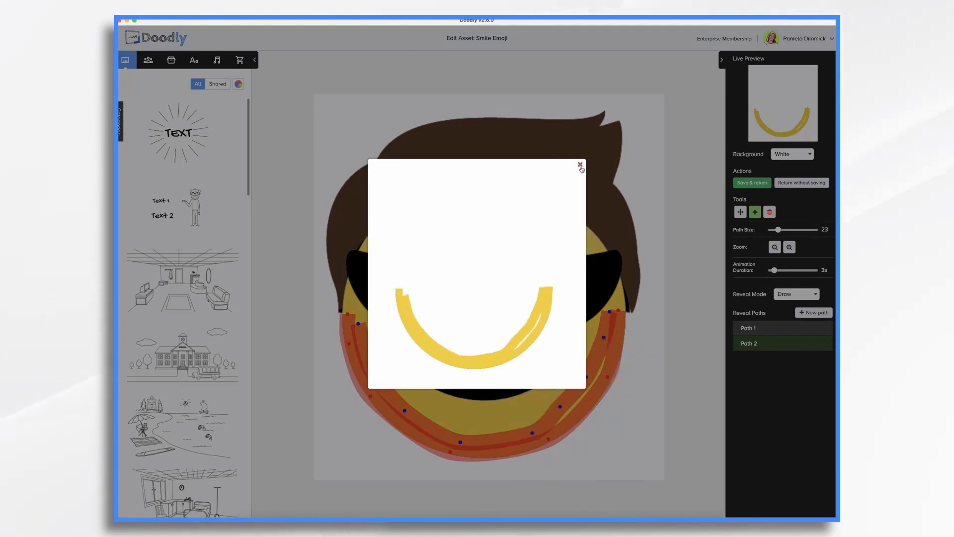
click(578, 165)
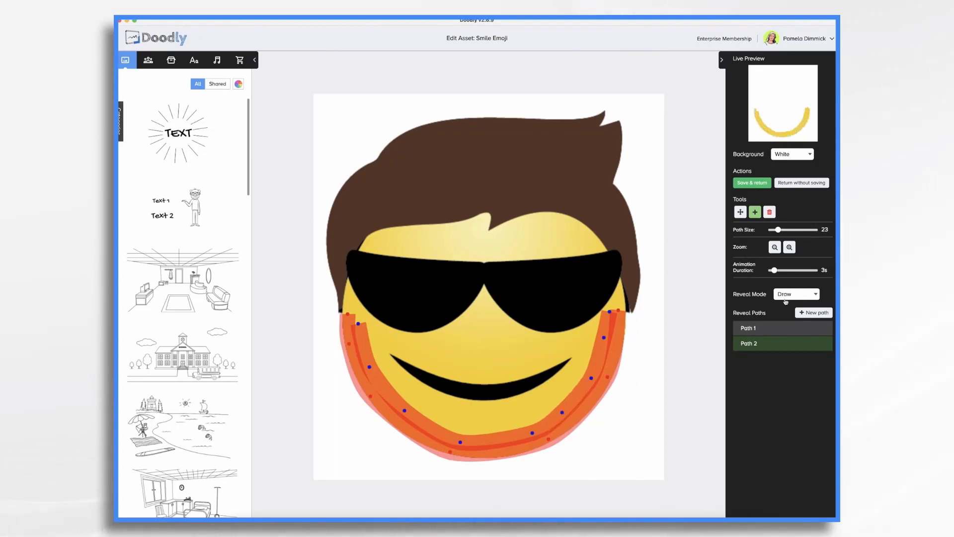
- Trace Path 3 beneath the sunglasses and a Path Size 28 path around the cheeks
click(813, 312)
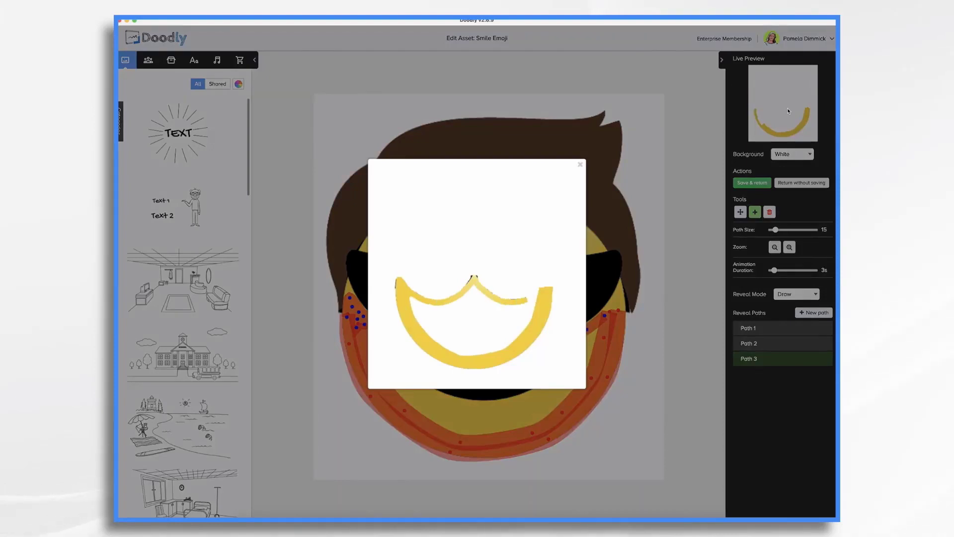
mouse_move(482, 275)
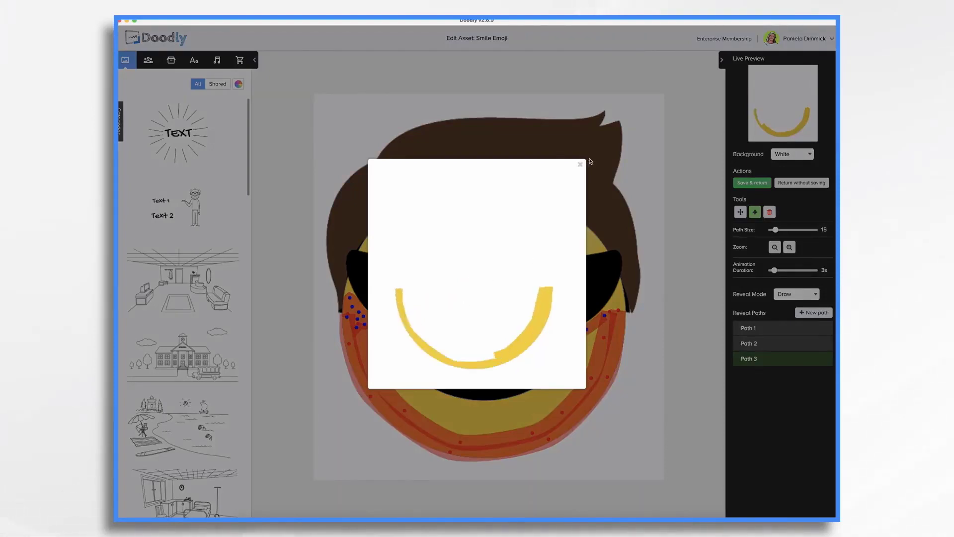
click(580, 164)
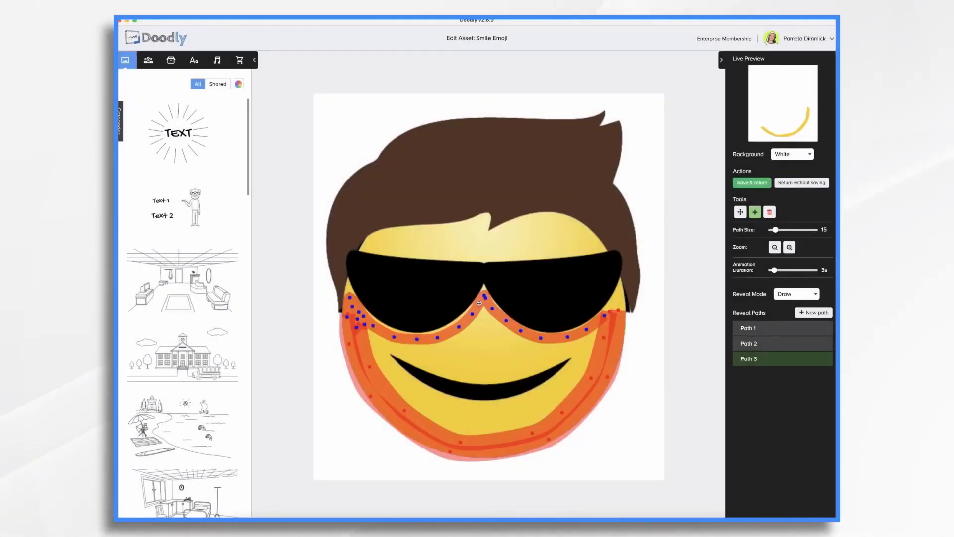
click(813, 312)
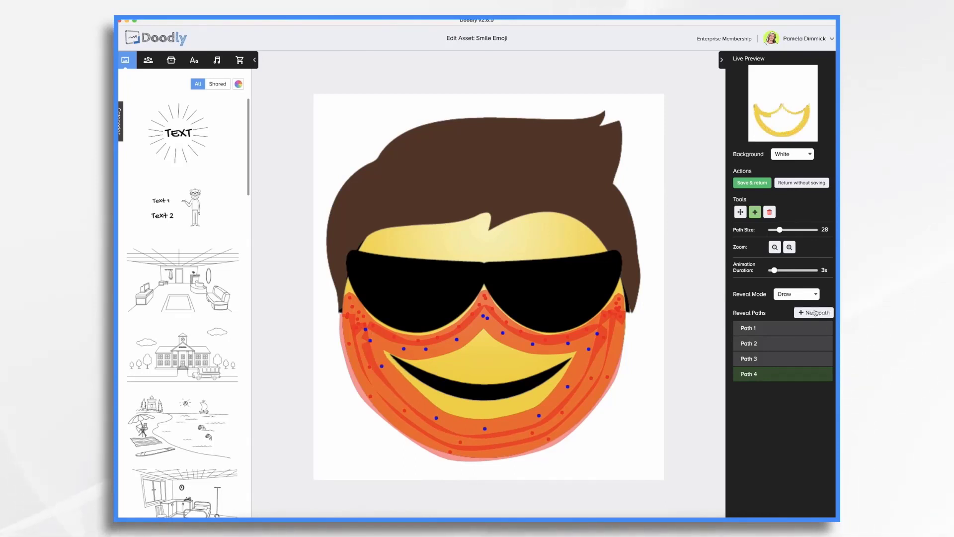
- Add a fifth path over the cheeks and a Path Size 64 path across the mouth
click(813, 312)
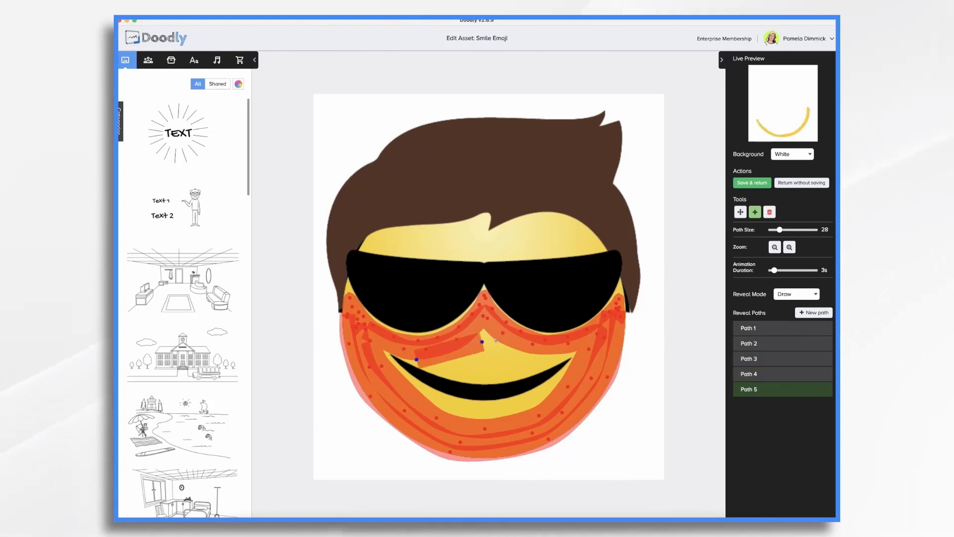
click(813, 312)
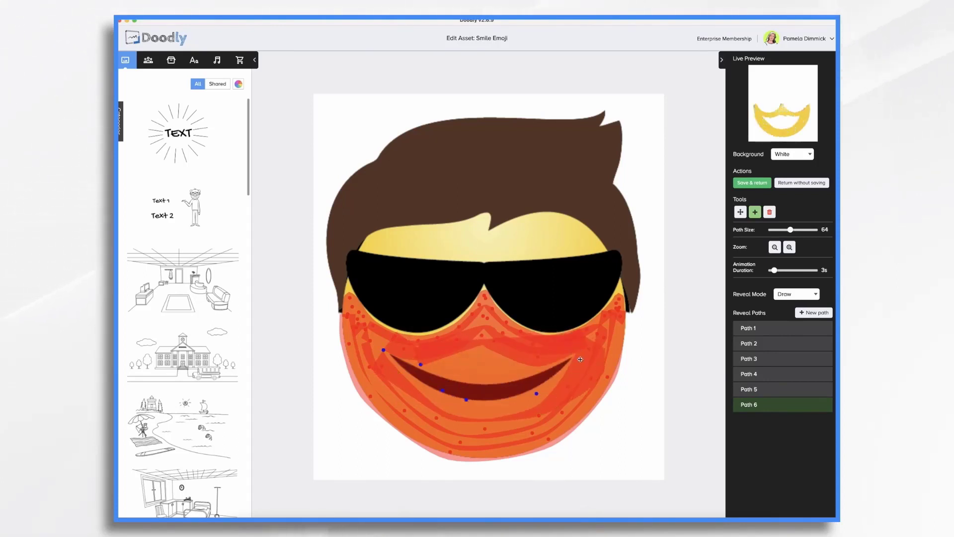
click(814, 312)
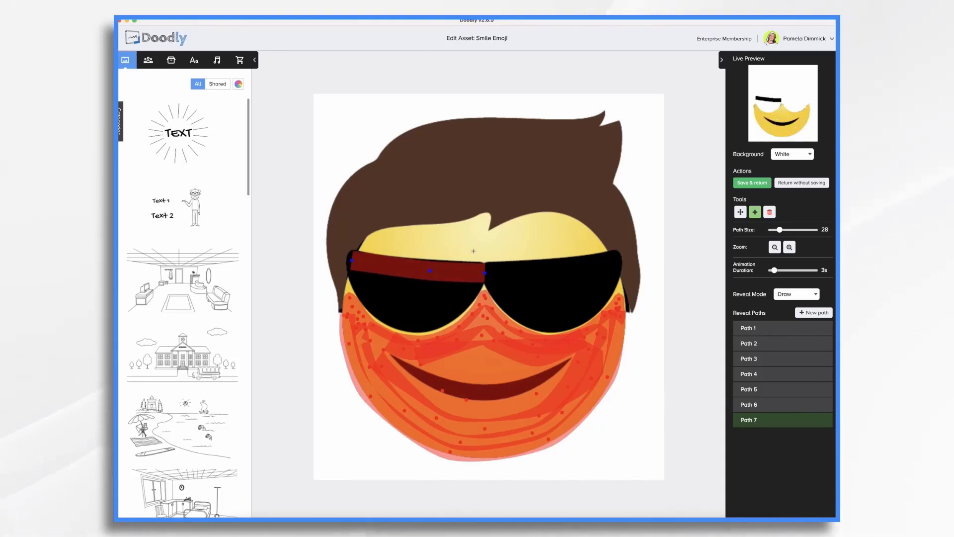
mouse_move(527, 266)
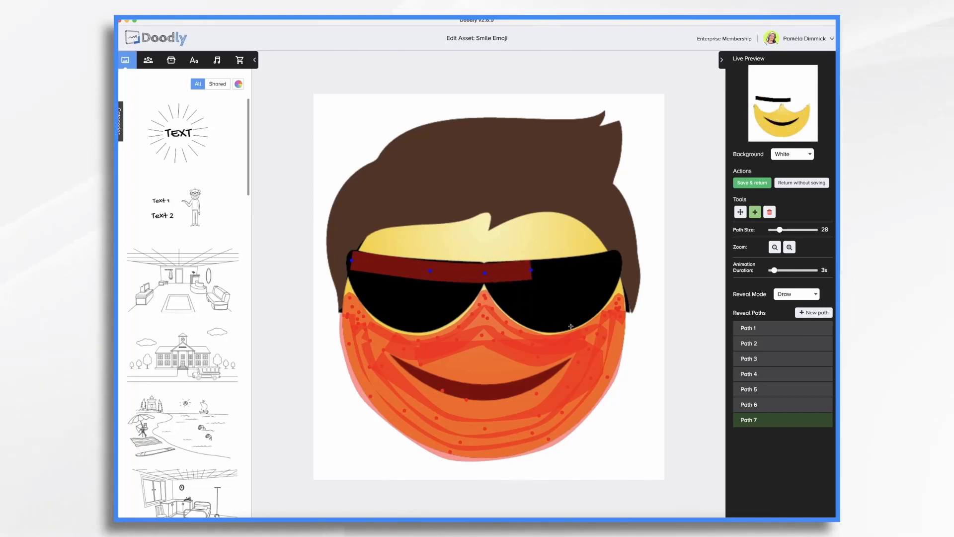
mouse_move(598, 257)
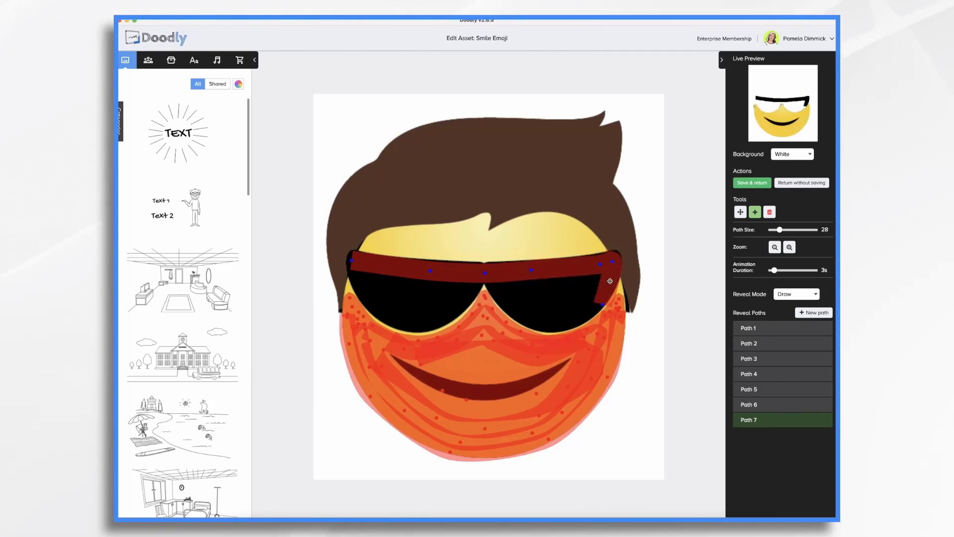
- Extend Path 7 across the glasses' top and down the right side, then trace the lenses as Path 8
click(813, 313)
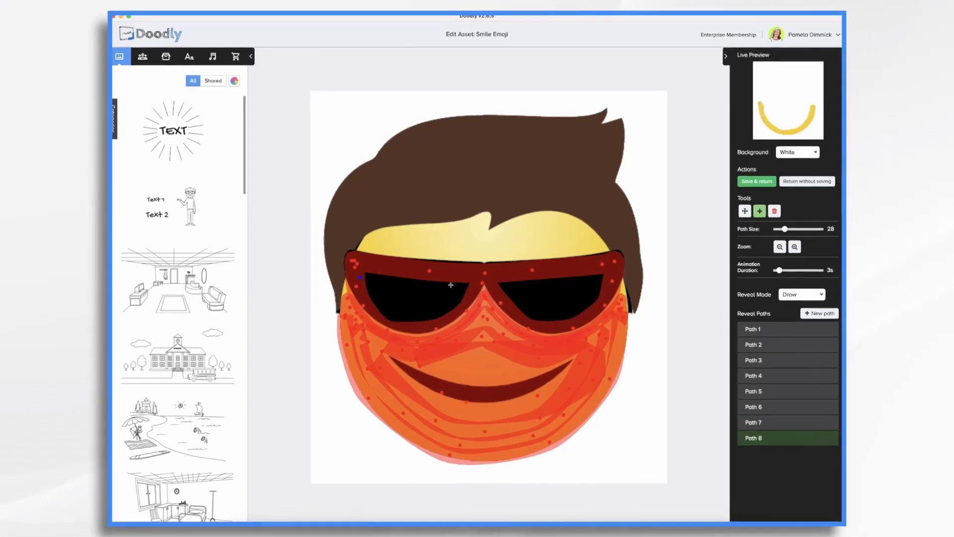
- Fill the remaining lens frames and cover the hair with a Path Size 93 path
click(780, 247)
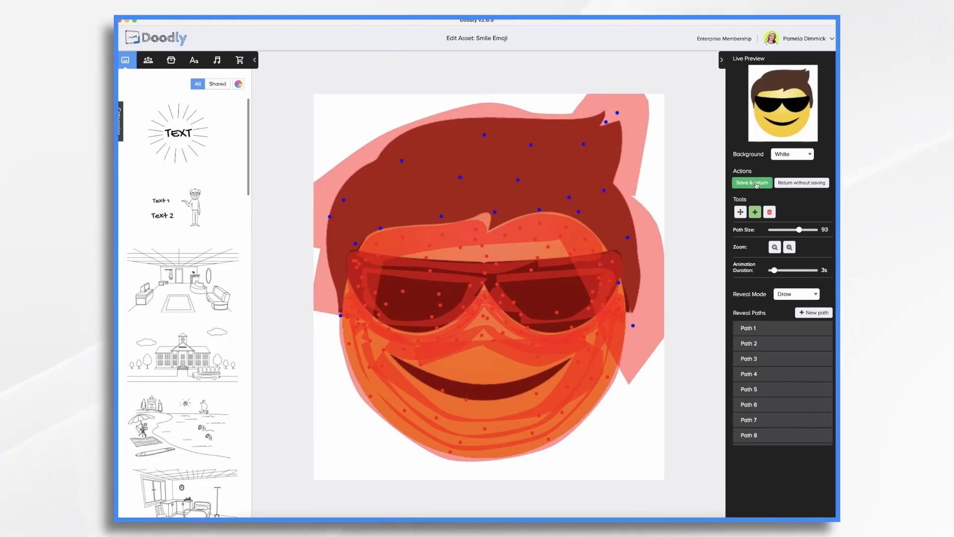
- Save the traced sunglasses emoji into the Doodly Drawing Tips scene and start its preview
click(751, 182)
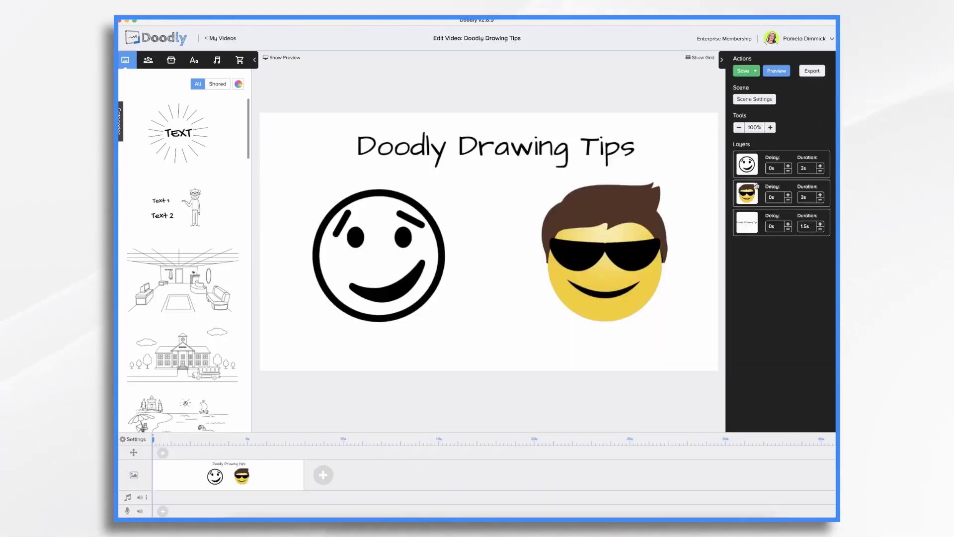
click(776, 70)
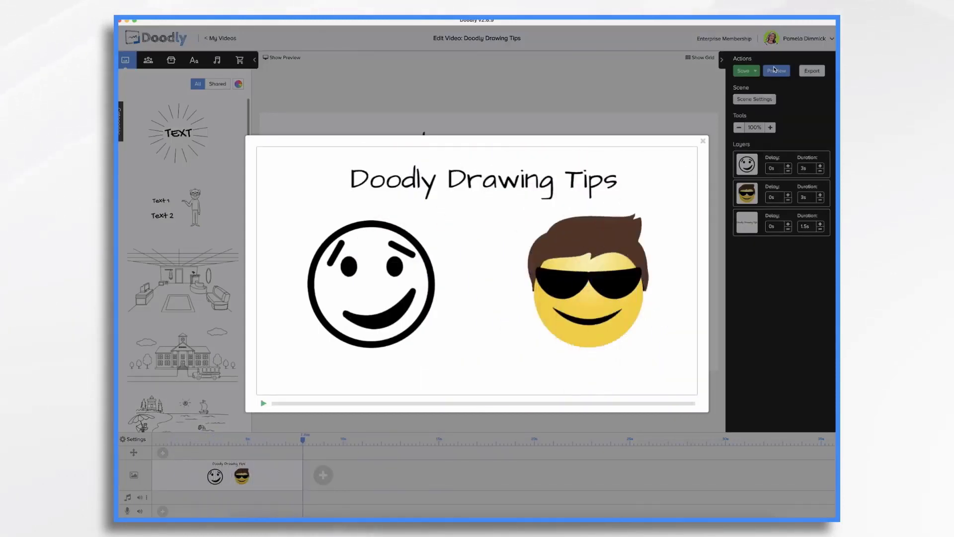
mouse_move(705, 168)
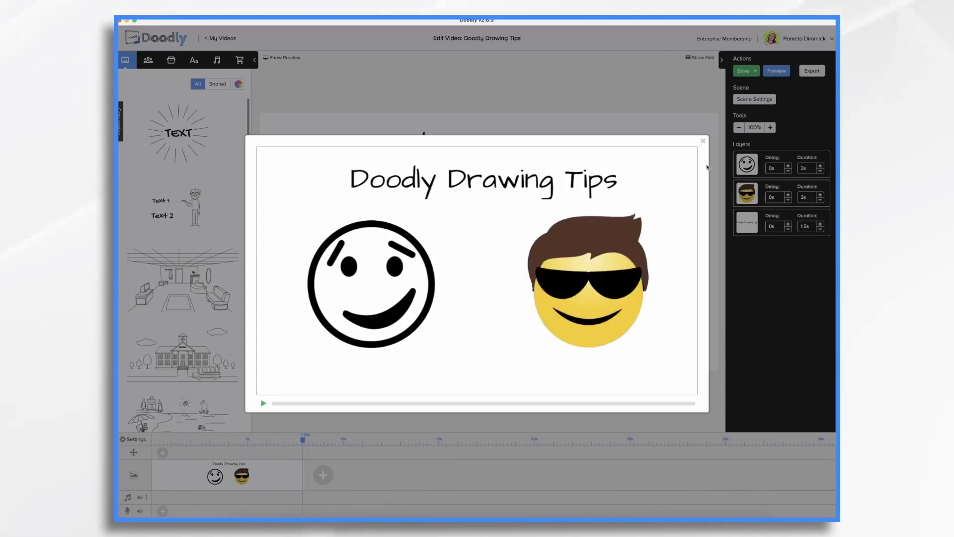
mouse_move(627, 271)
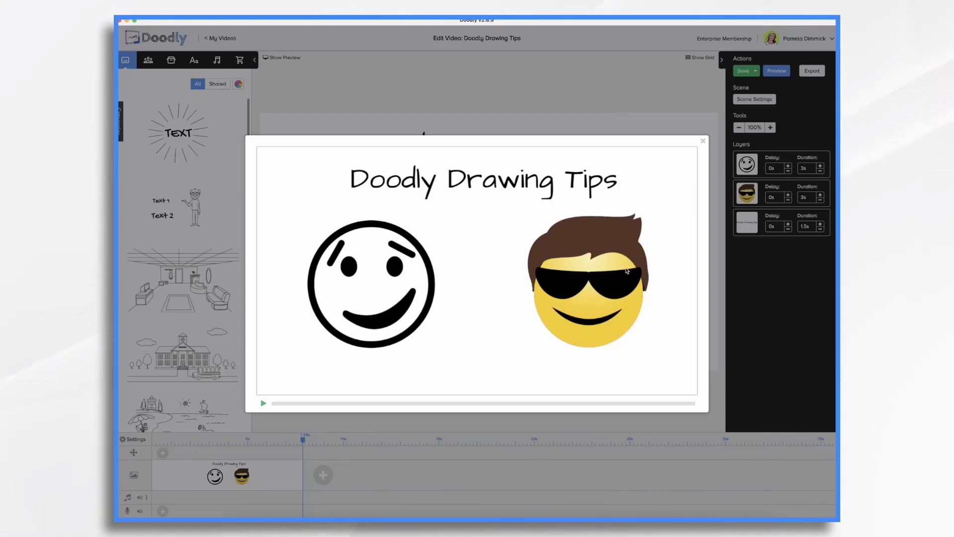
- Reduce the sunglasses emoji layer's drawing duration to 2 seconds
click(796, 196)
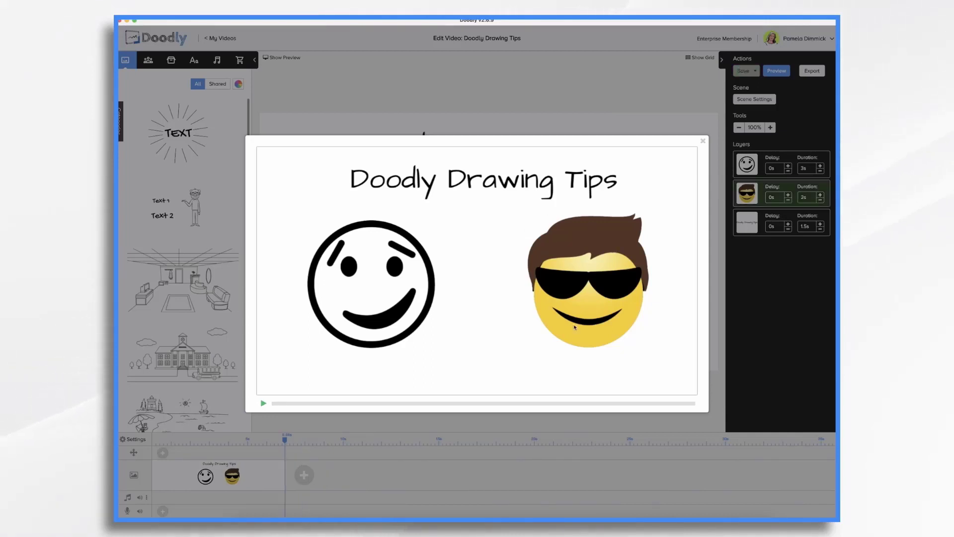
mouse_move(490, 272)
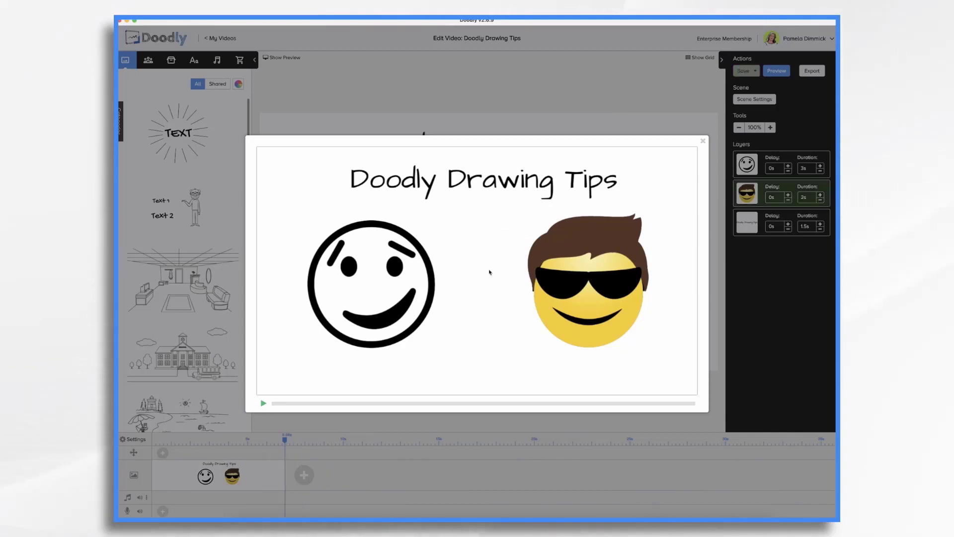
mouse_move(542, 402)
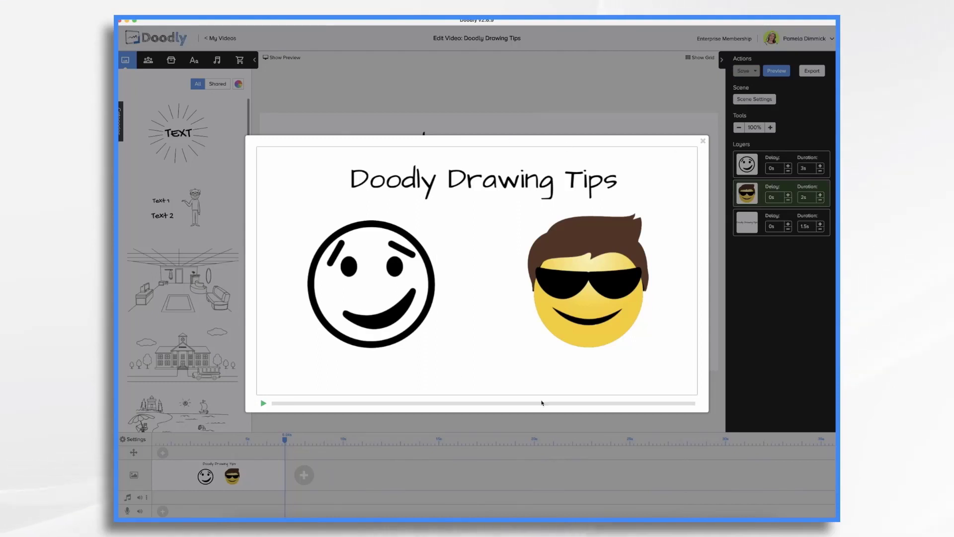
mouse_move(531, 258)
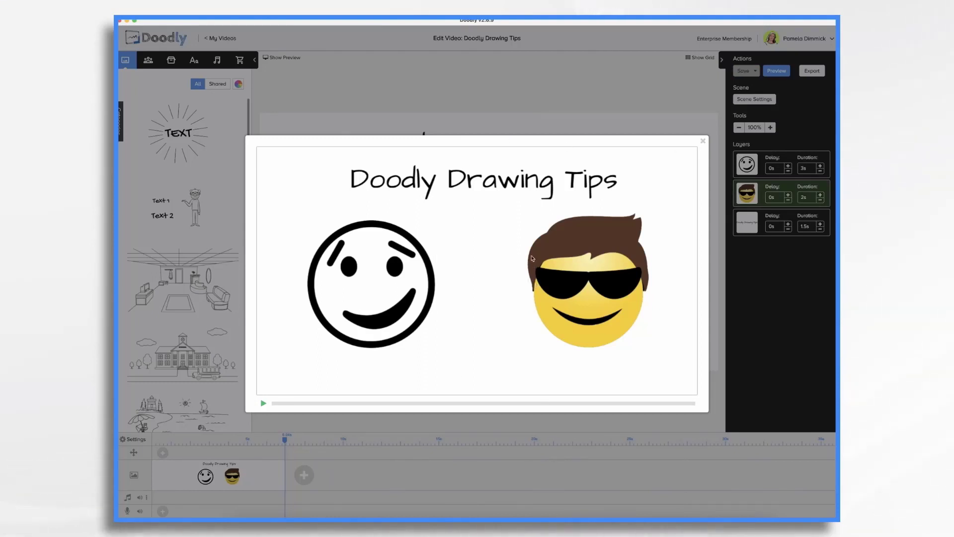
mouse_move(643, 238)
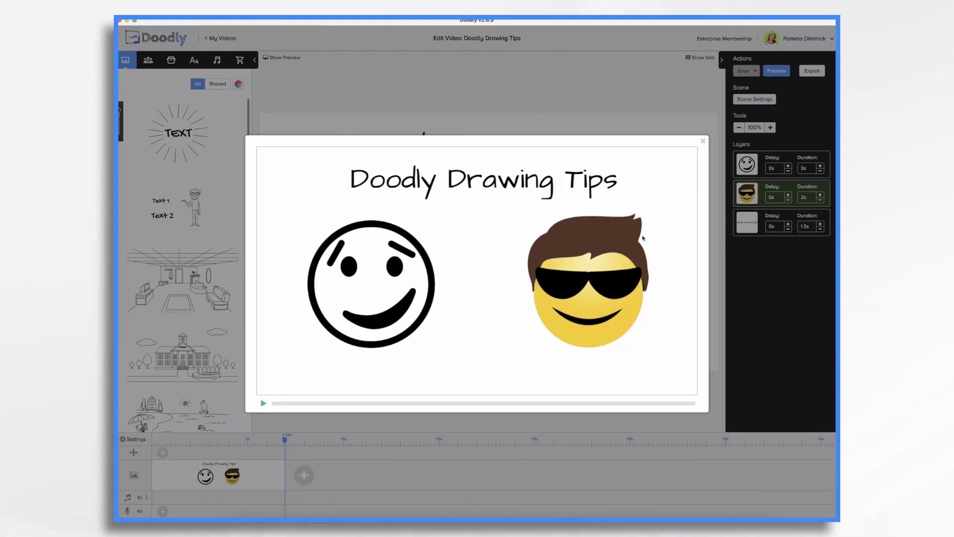
mouse_move(555, 277)
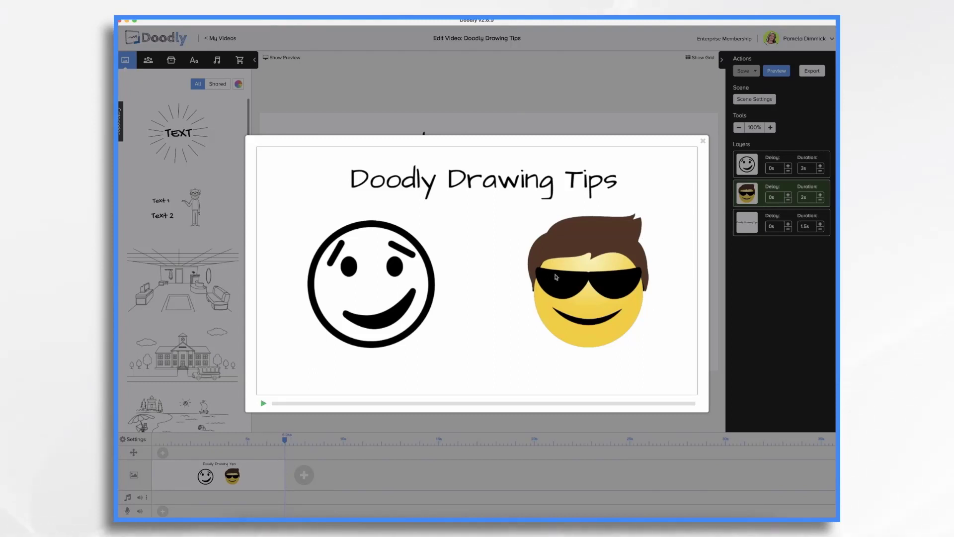
mouse_move(788, 415)
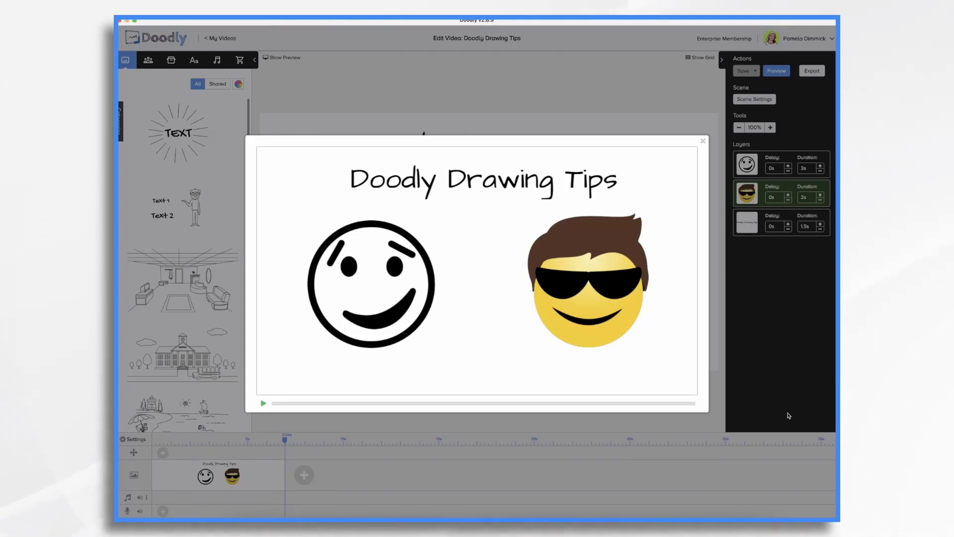